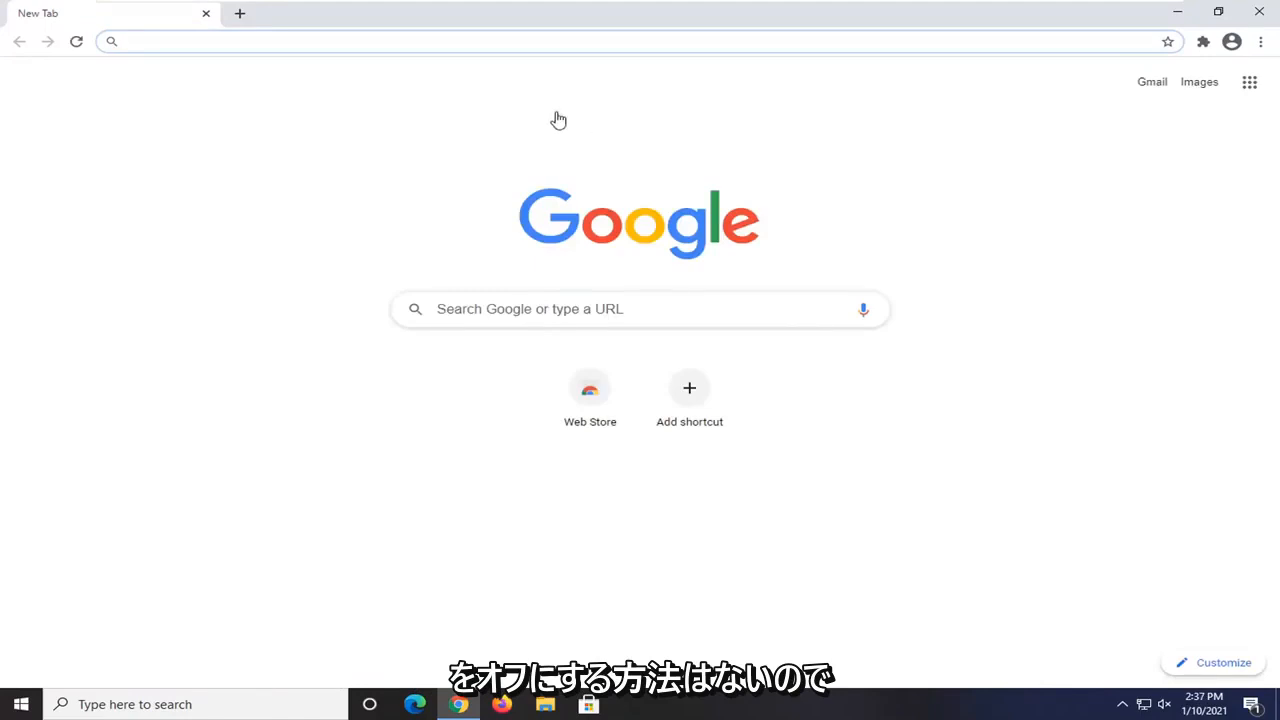
mouse_move(560, 120)
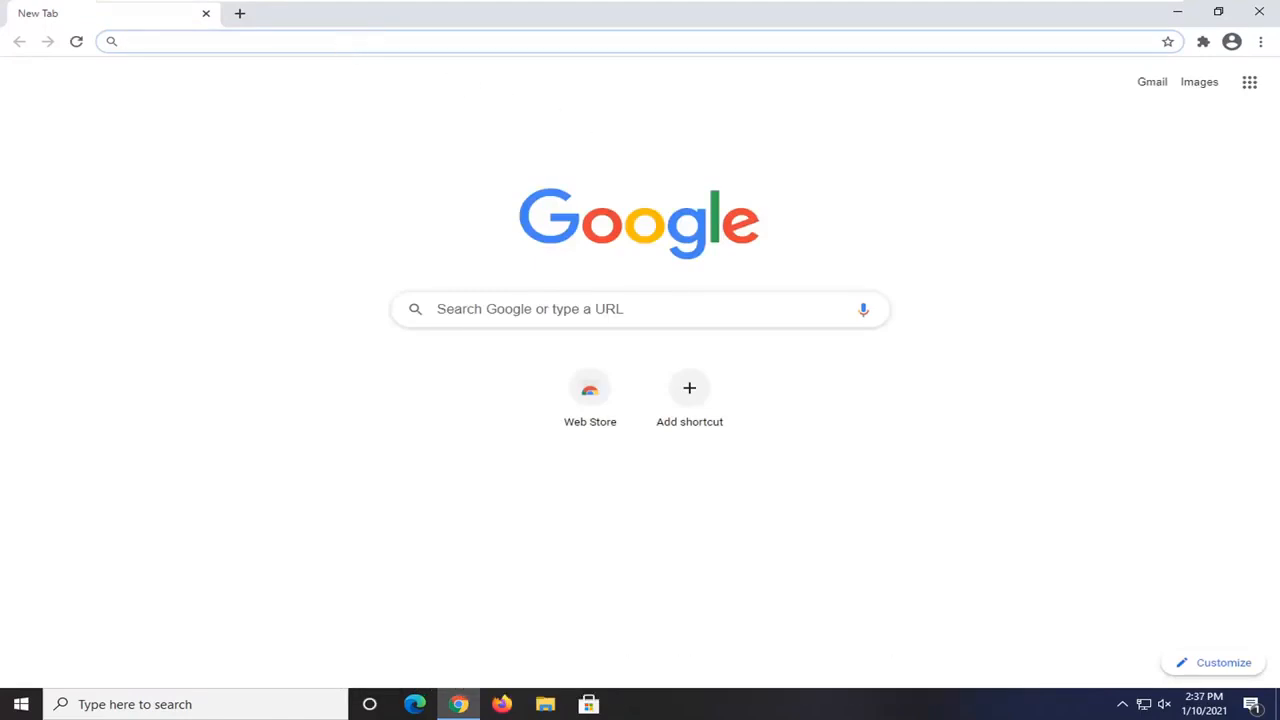
- Navigate to the YouTube NonStop listing on the Chrome Web Store by its URL
type("https://chrome.google.com/webstore/detail/youtube-nonstop/nlkaejimjacpillmajjnopmpbkbnocid")
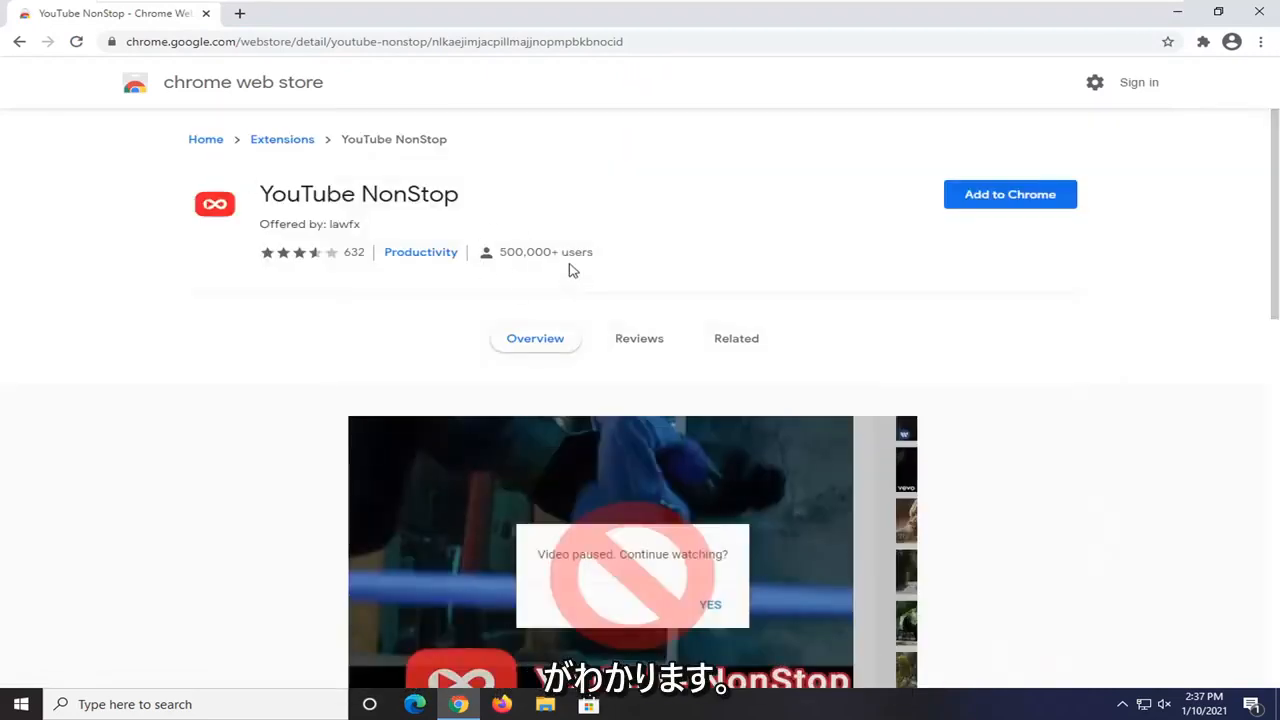
scroll("down", 3)
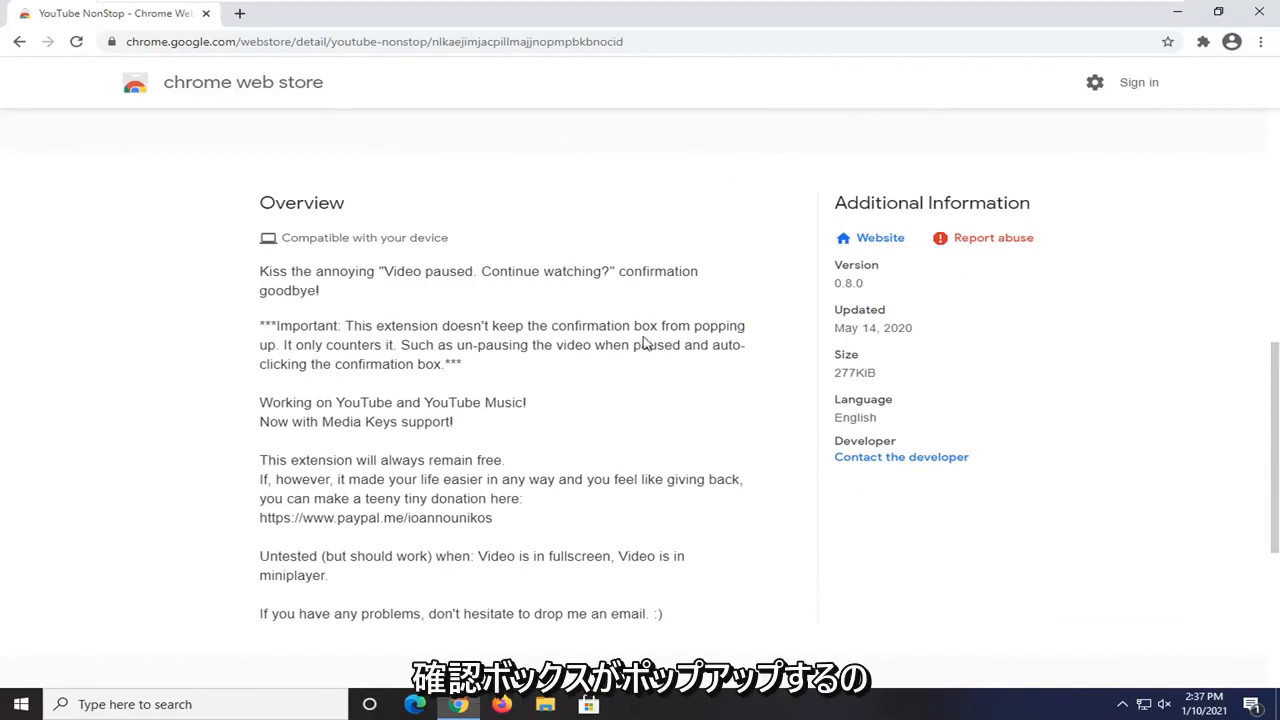
mouse_move(436, 360)
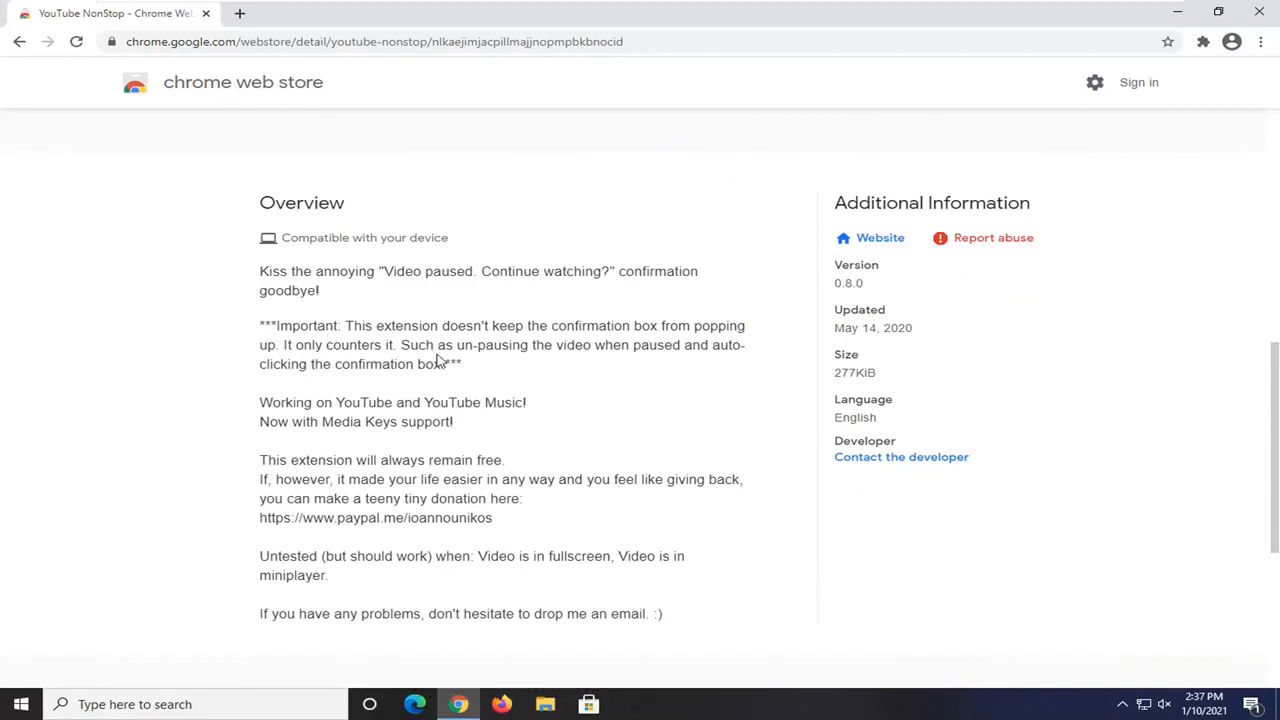
mouse_move(676, 364)
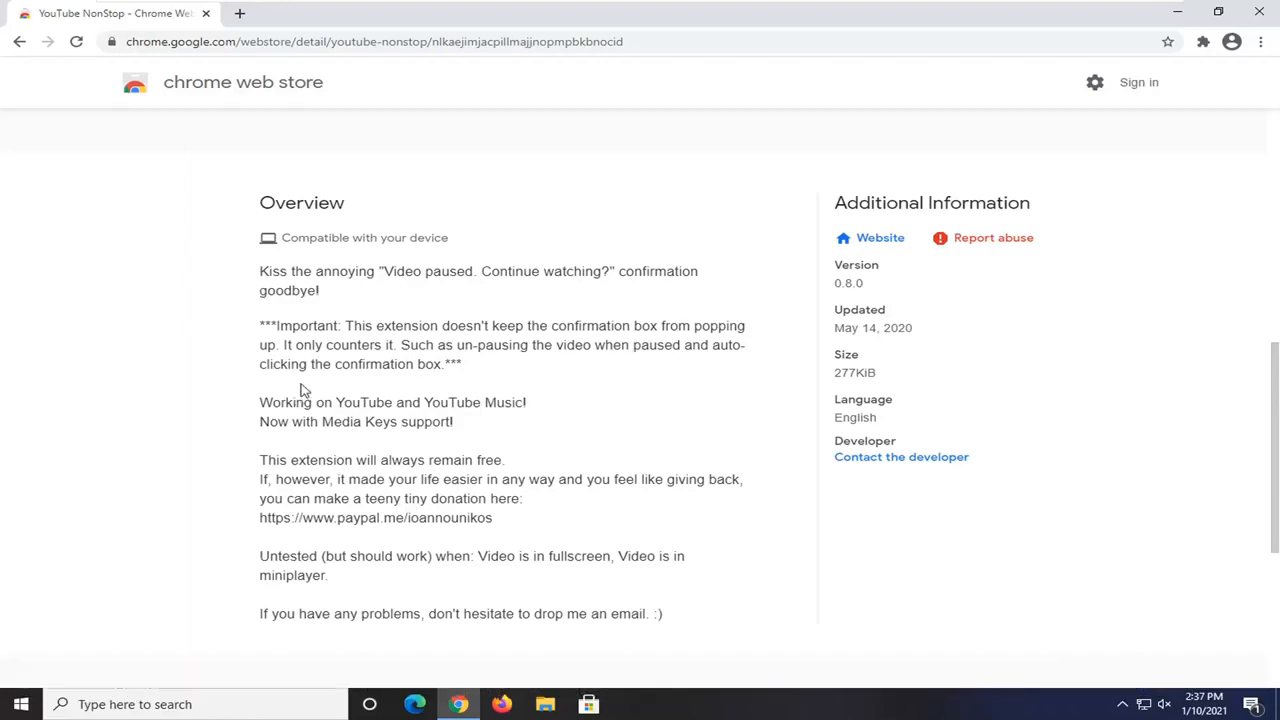
scroll("up", 3)
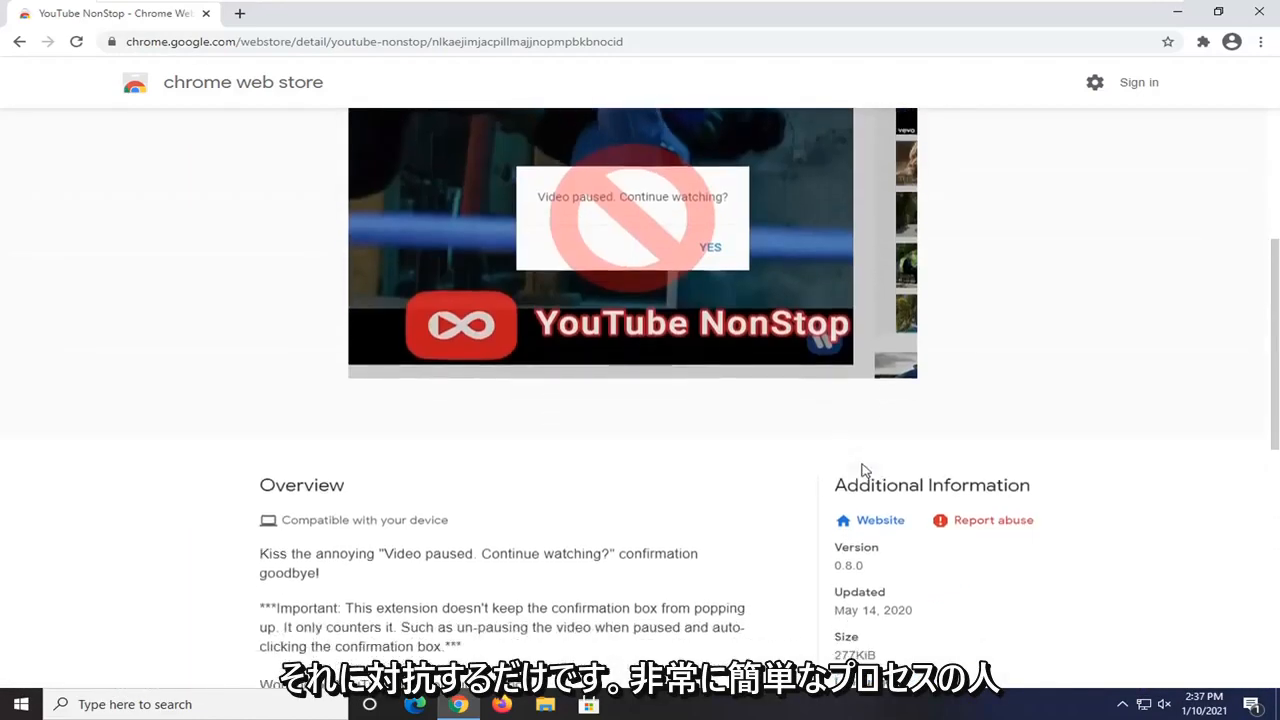
scroll("down", 3)
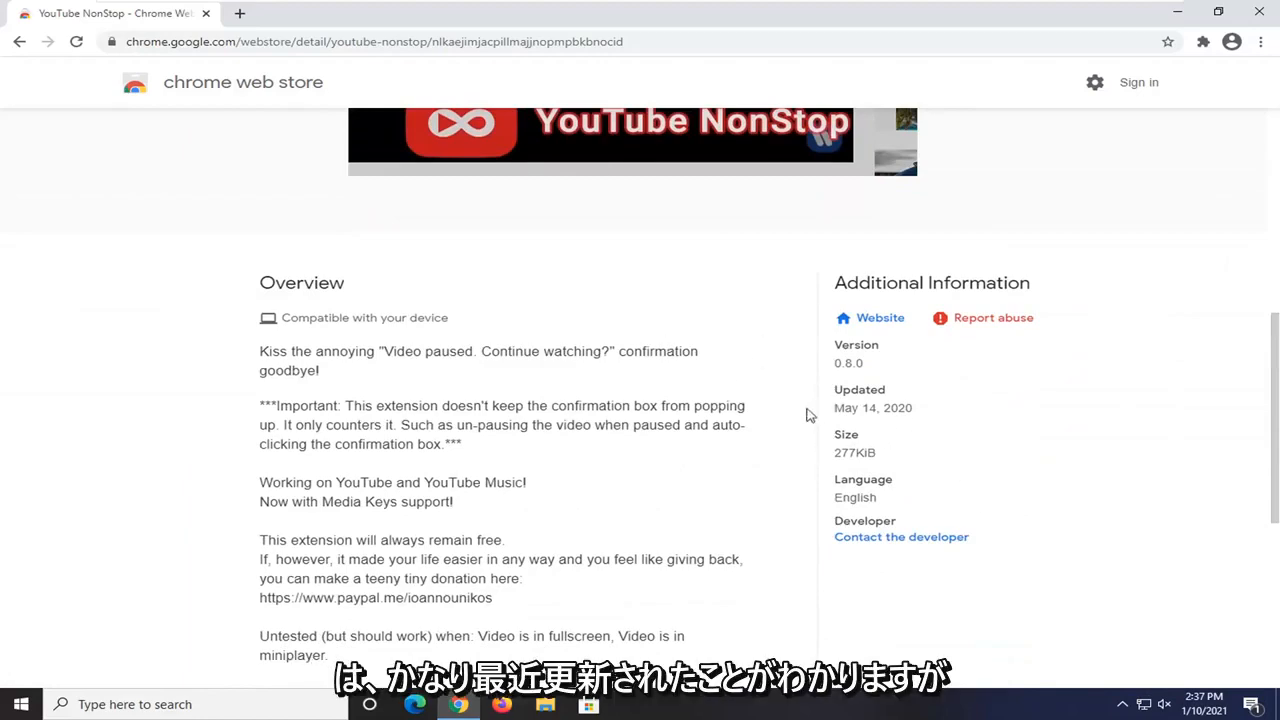
scroll("up", 3)
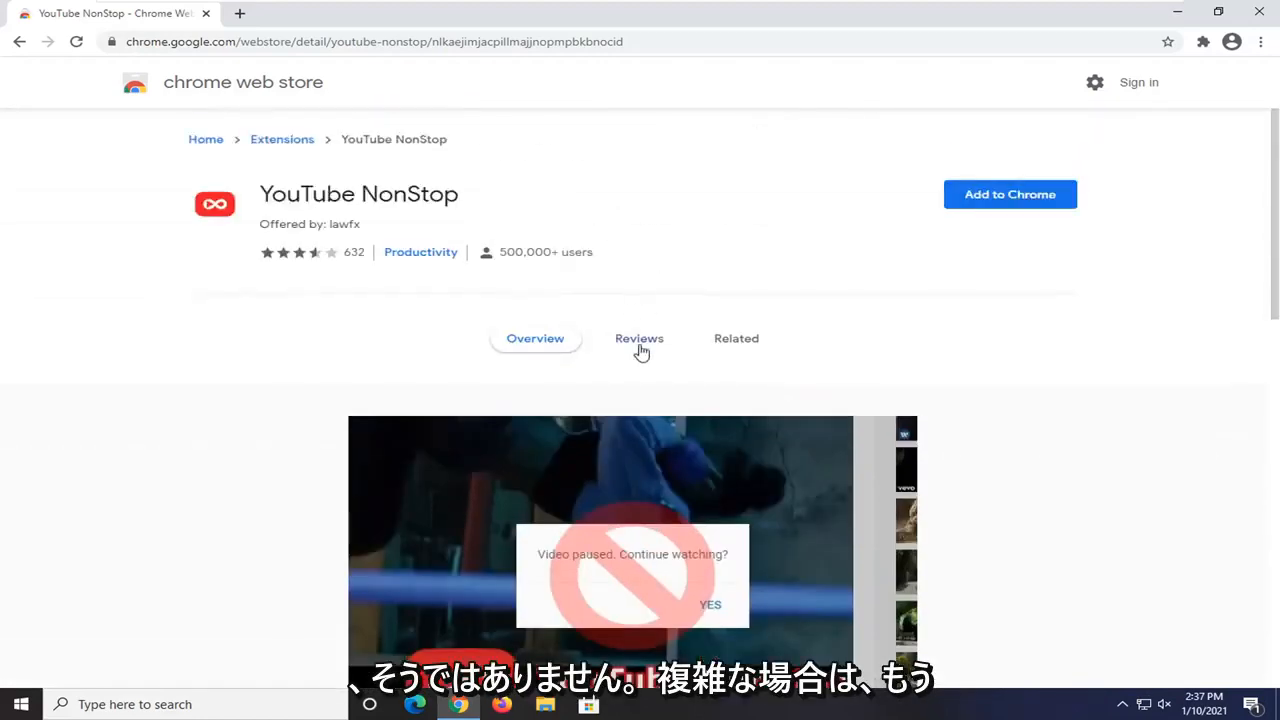
mouse_move(770, 190)
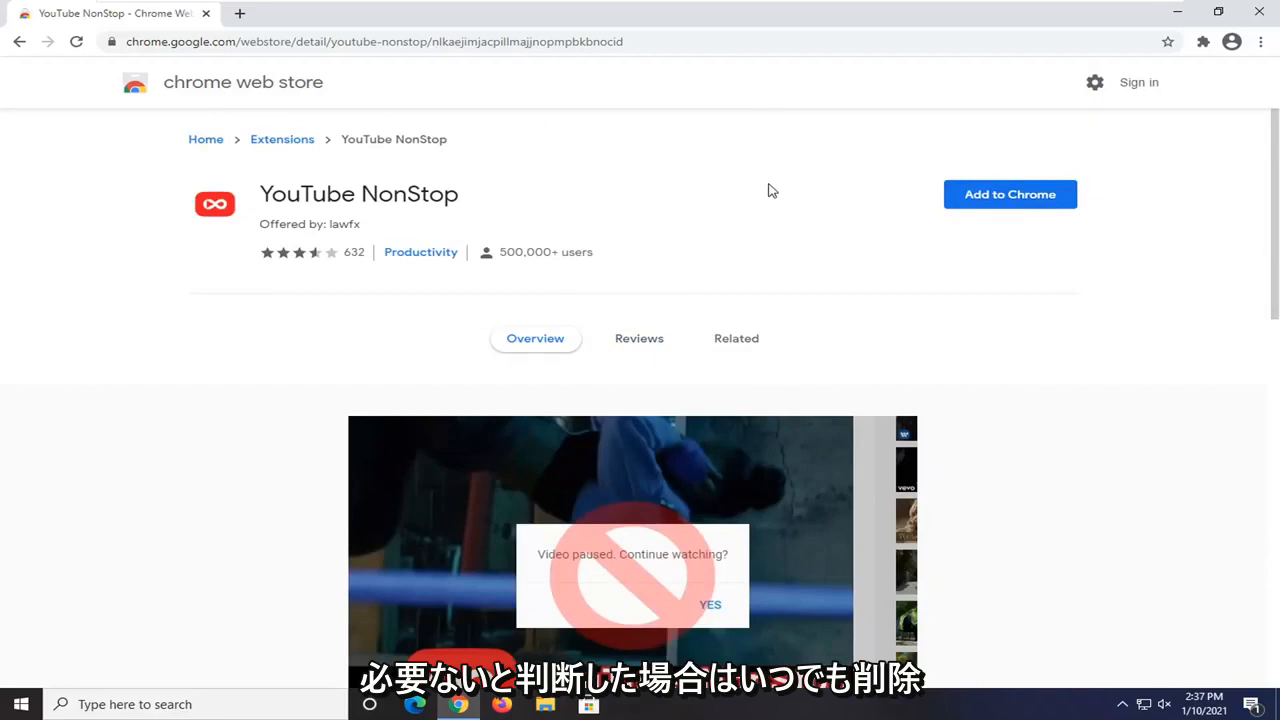
mouse_move(978, 216)
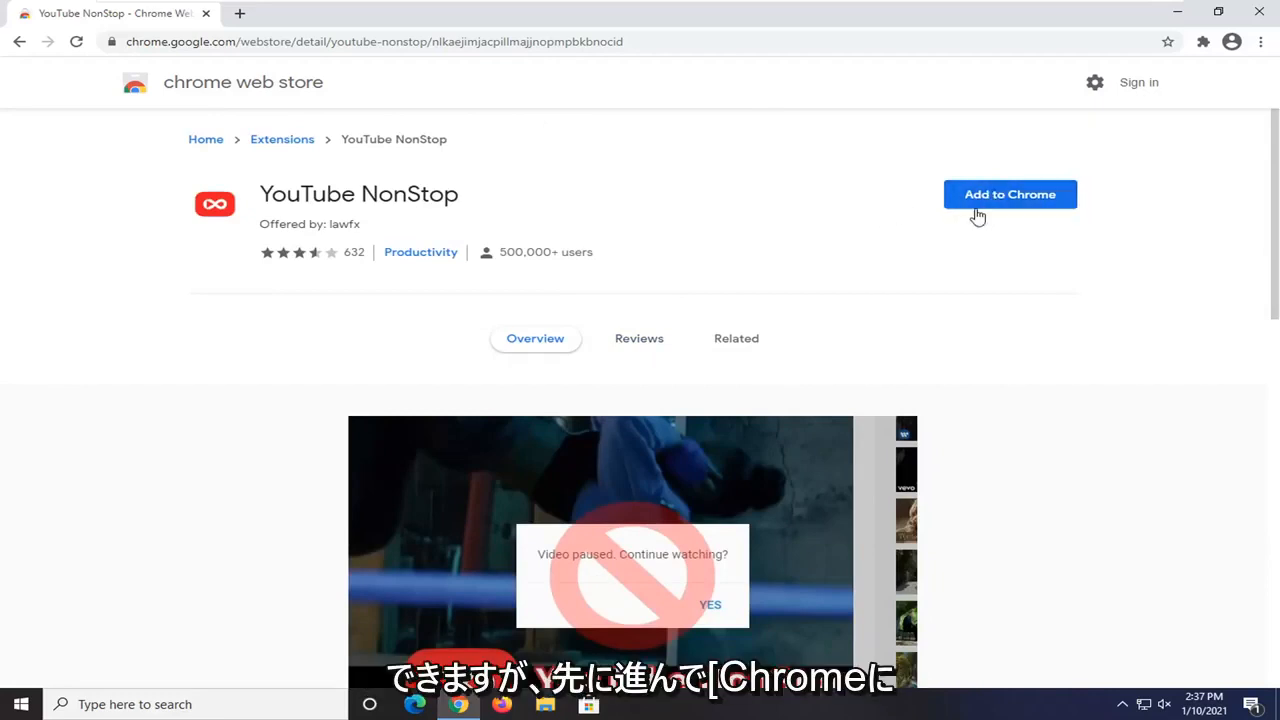
- Add YouTube NonStop to Chrome and dismiss the 'added to Chrome' confirmation popup
left_click(1008, 194)
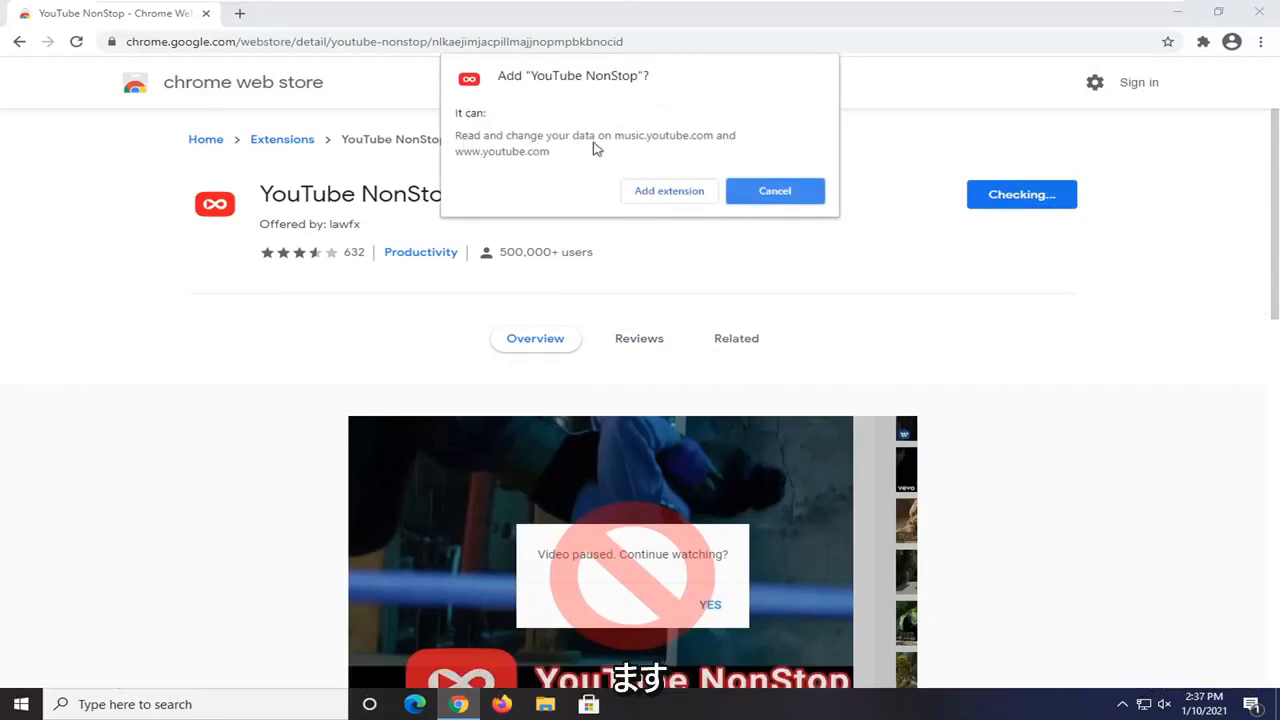
mouse_move(460, 146)
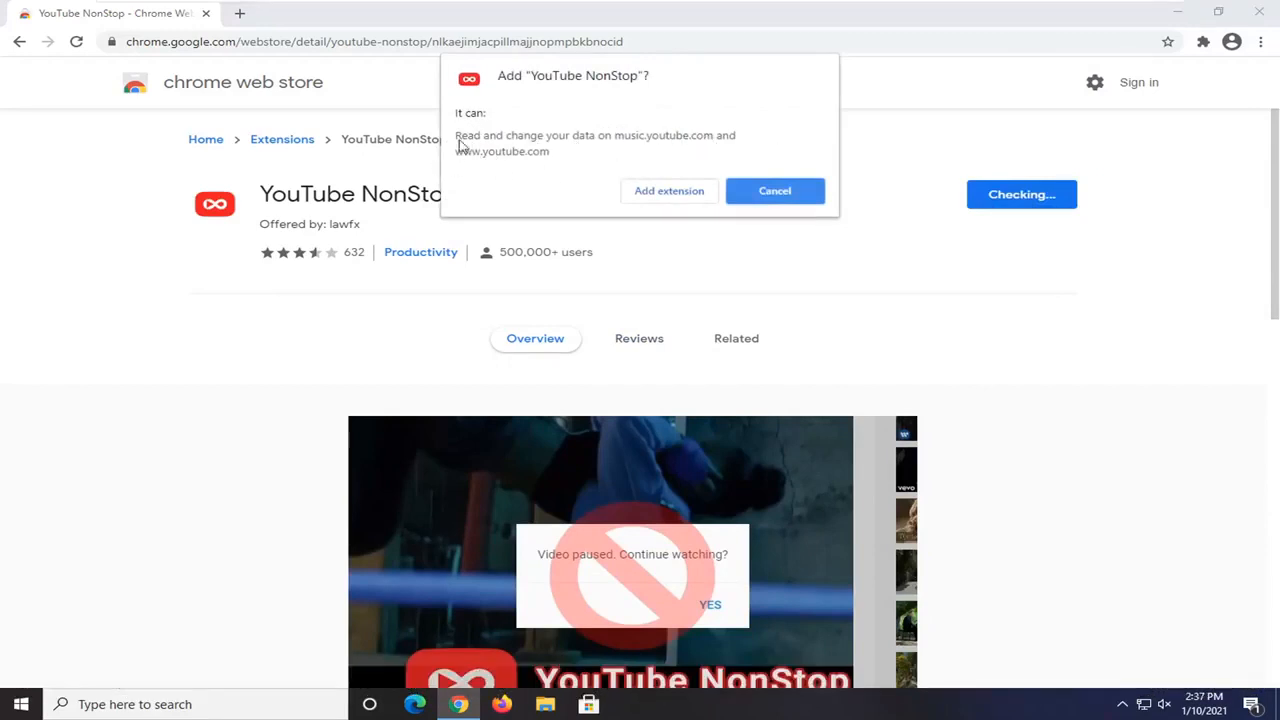
mouse_move(744, 568)
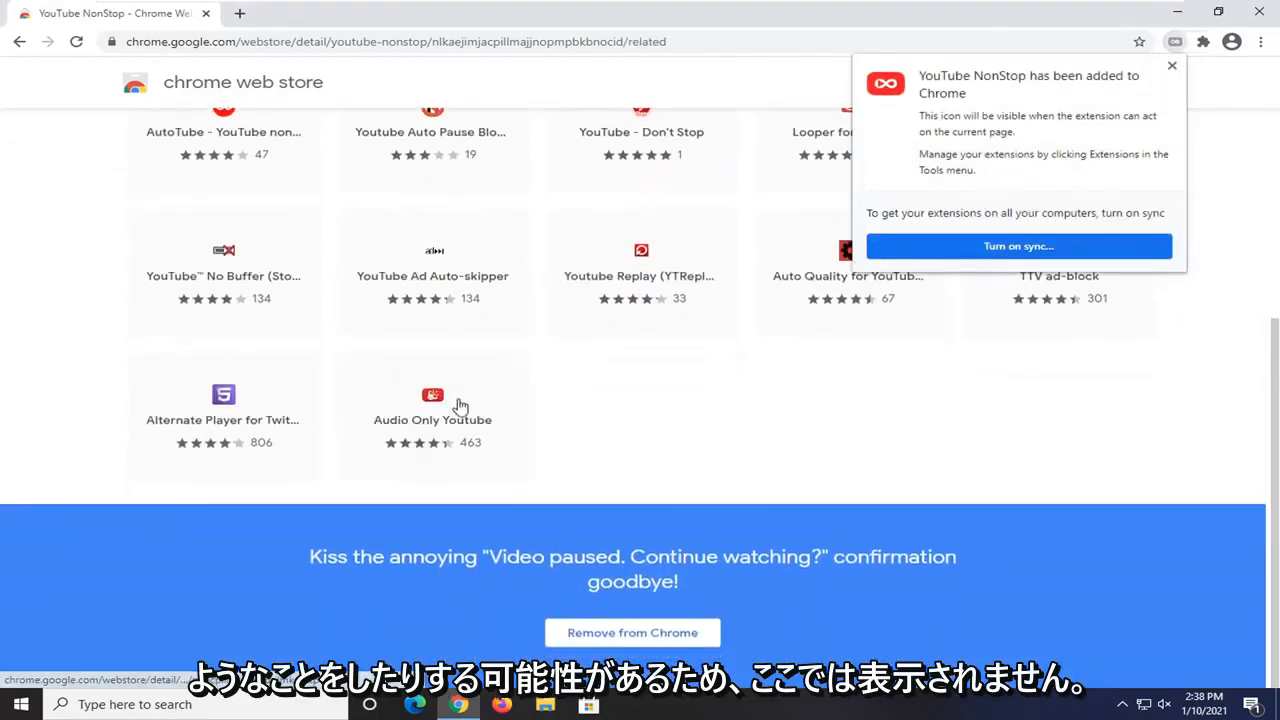
scroll("up", 3)
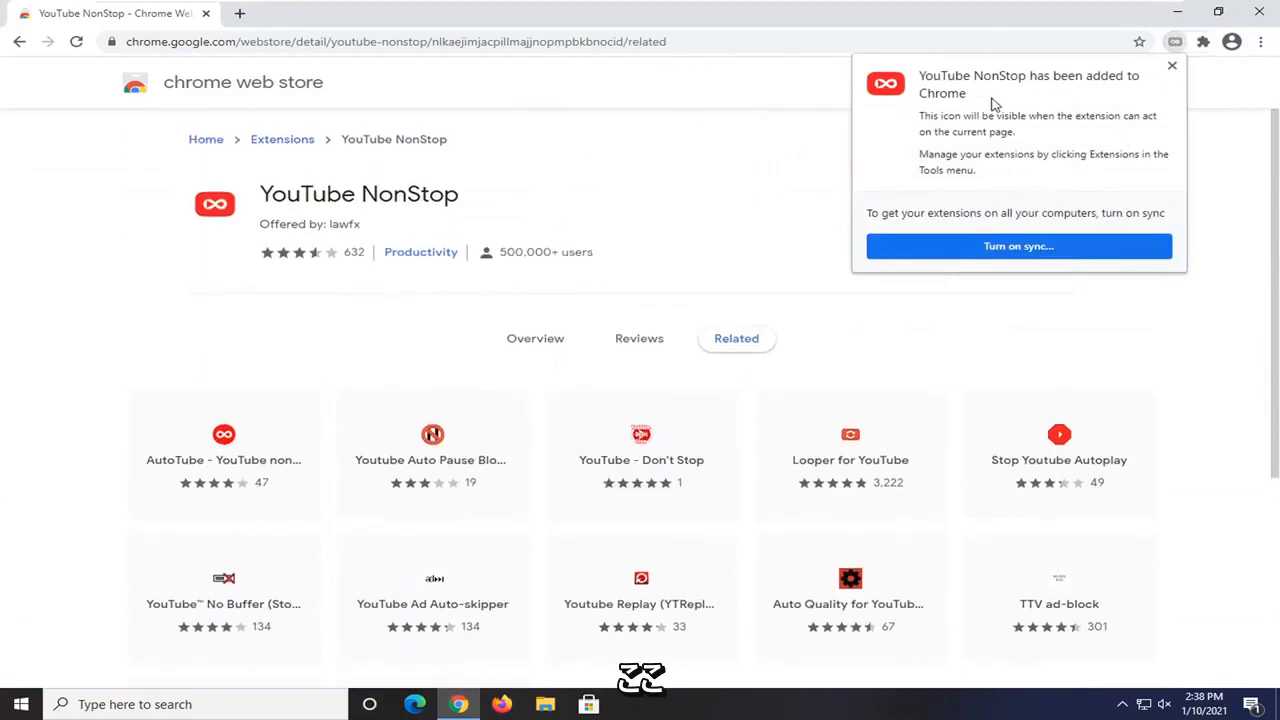
left_click(1172, 66)
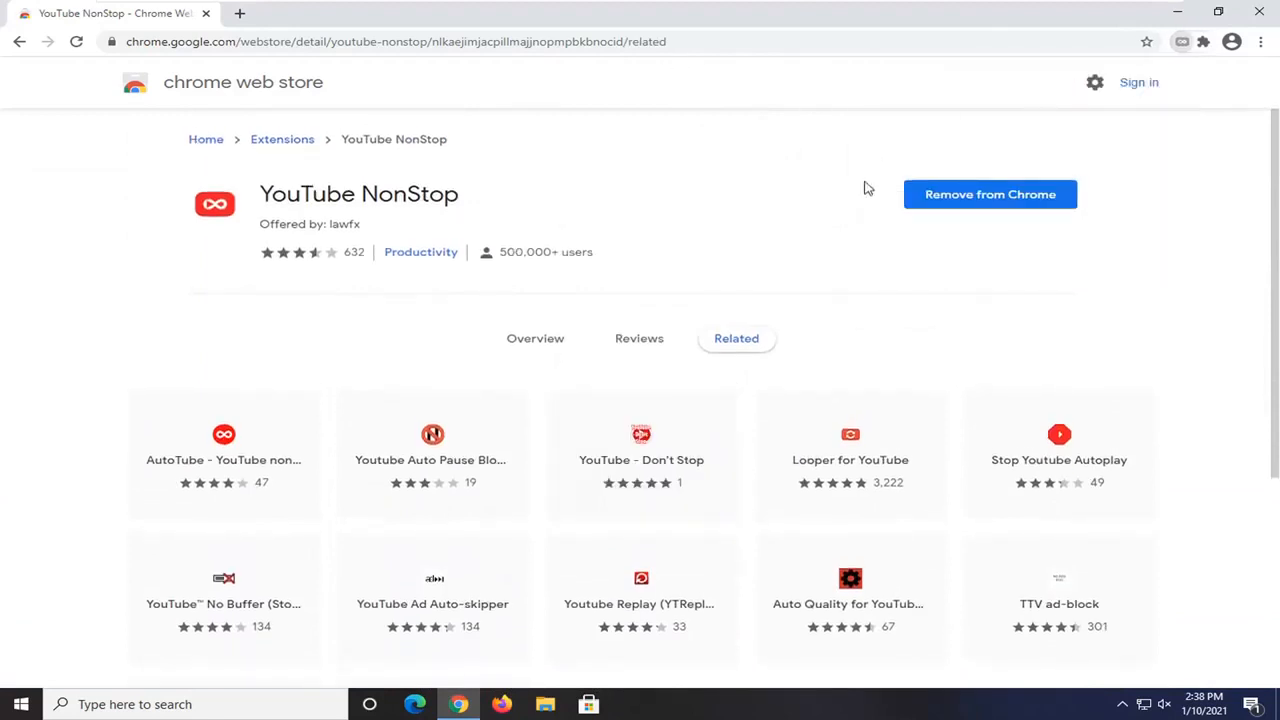
- Check YouTube NonStop in the Extensions list, then start a new tab headed to youtube.com
left_click(1204, 42)
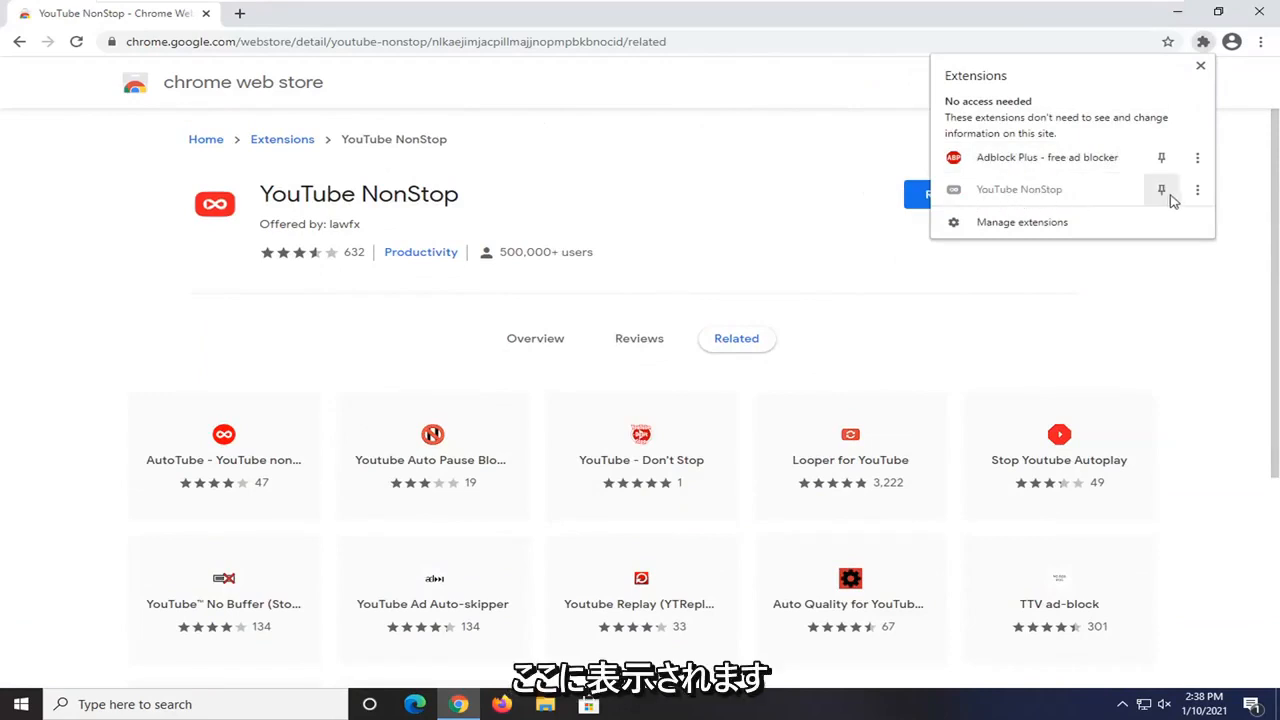
mouse_move(1198, 196)
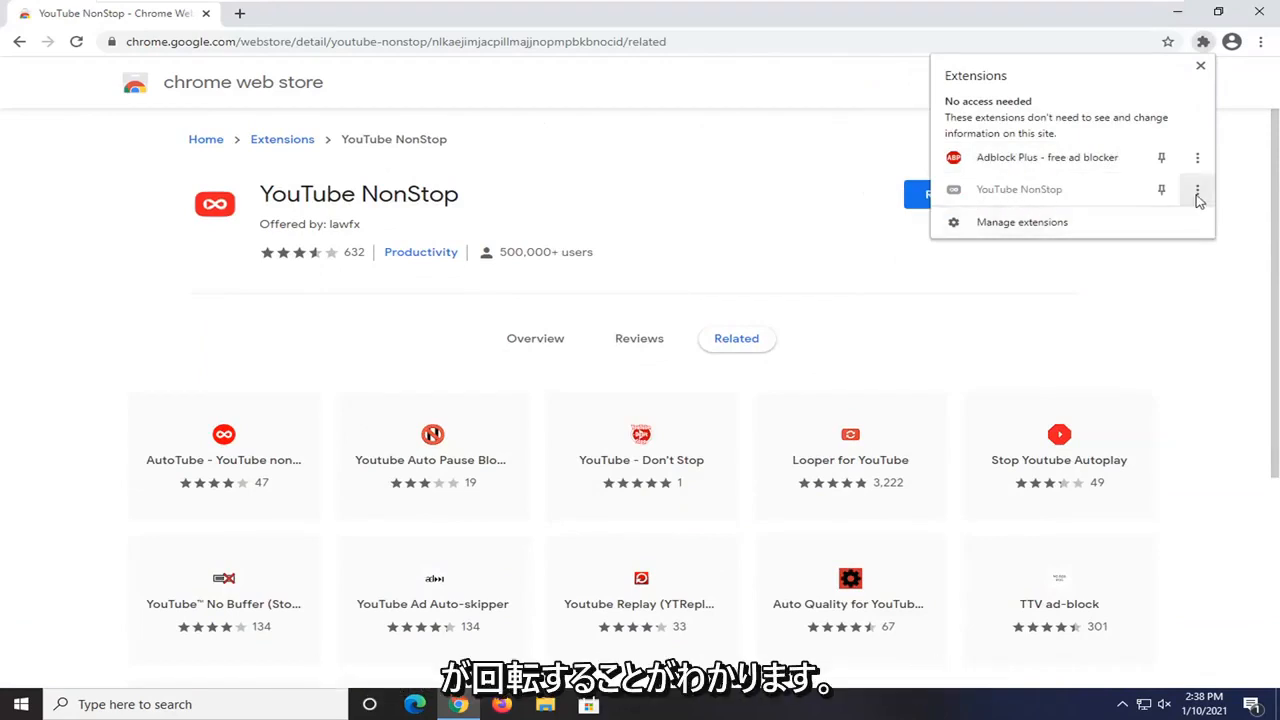
left_click(1196, 188)
type("youtube.com")
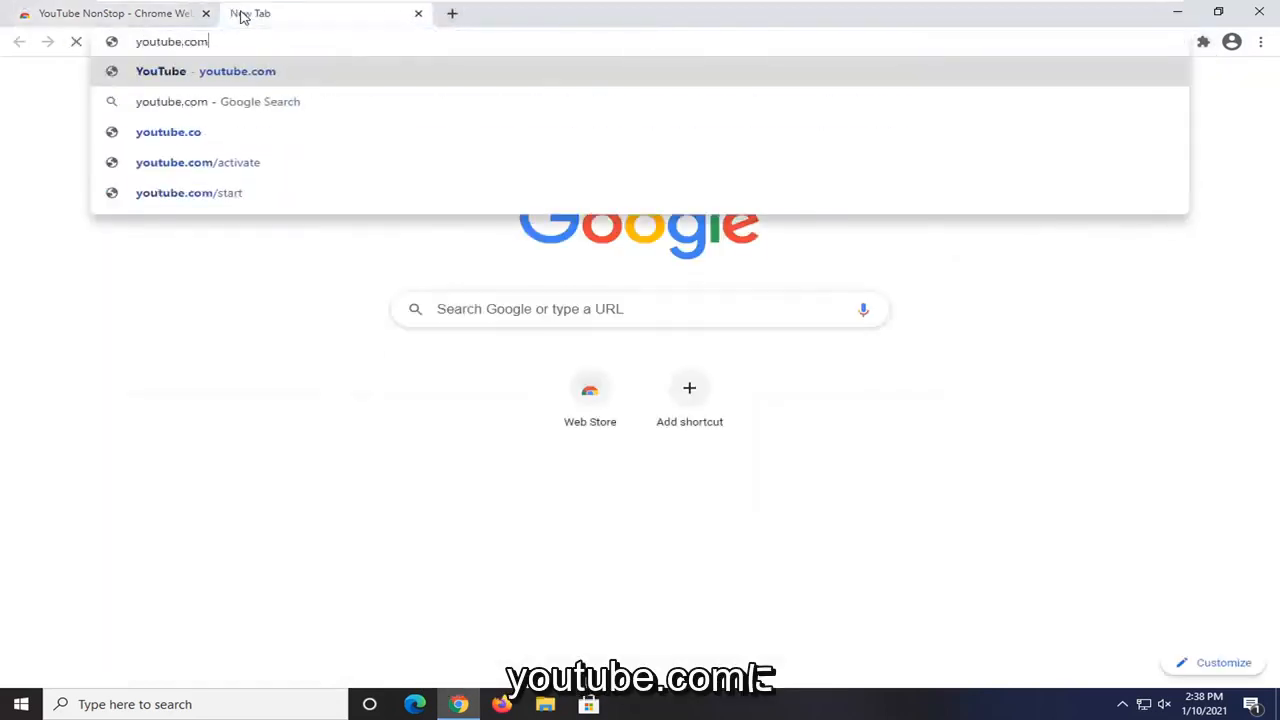
- Go to the youtube.com/channel/mdt channel page in the second tab
type("/")
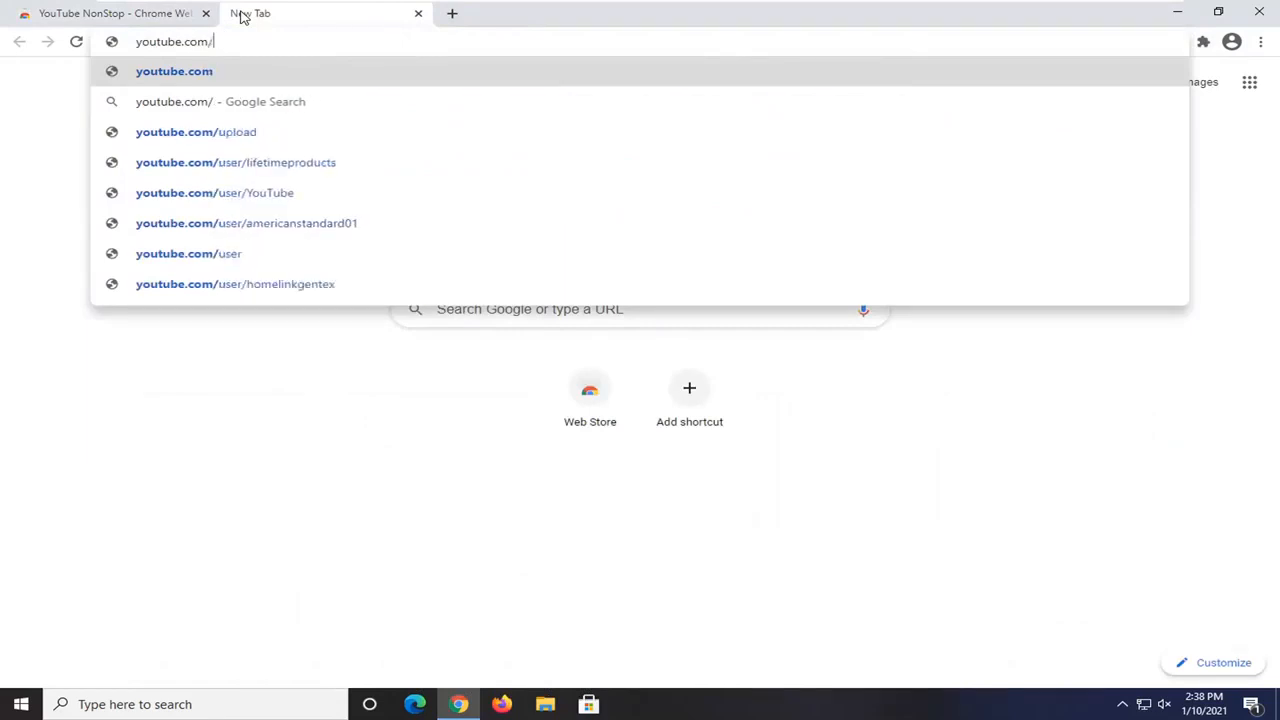
type("channel/mdtechvideos")
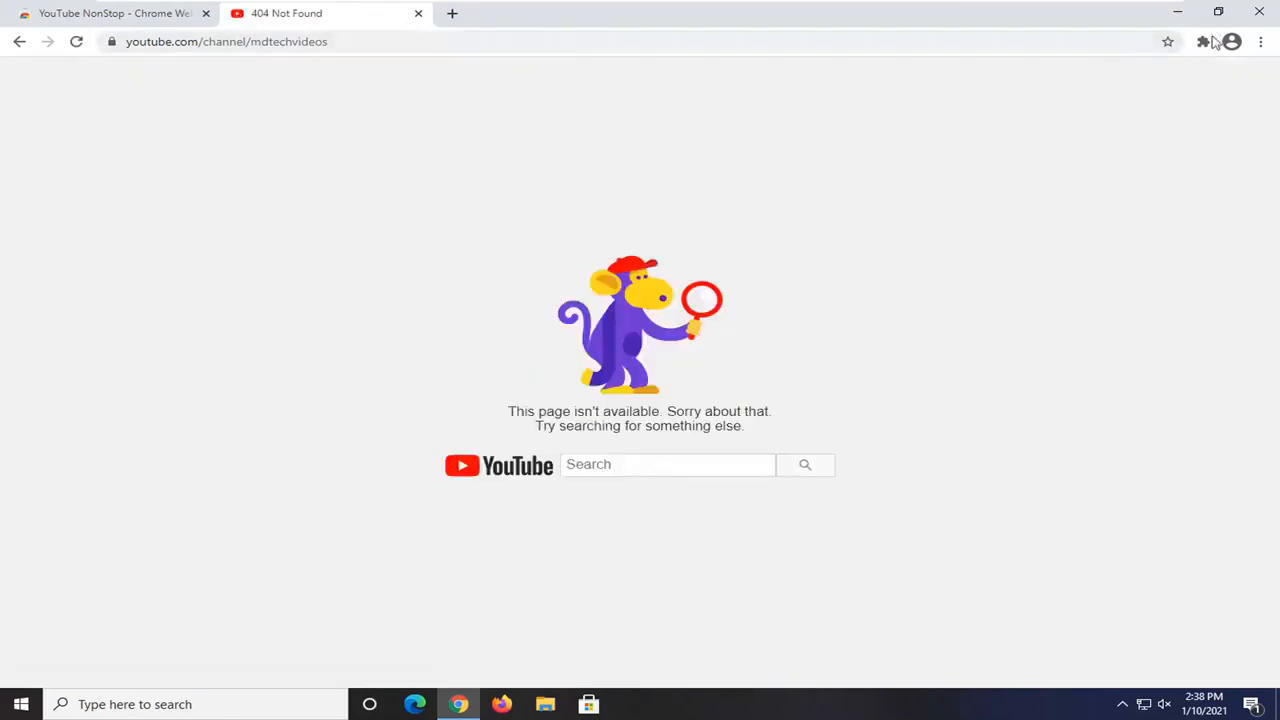
- Confirm YouTube NonStop has full access on youtube.com, then return to the Web Store tab
left_click(1204, 40)
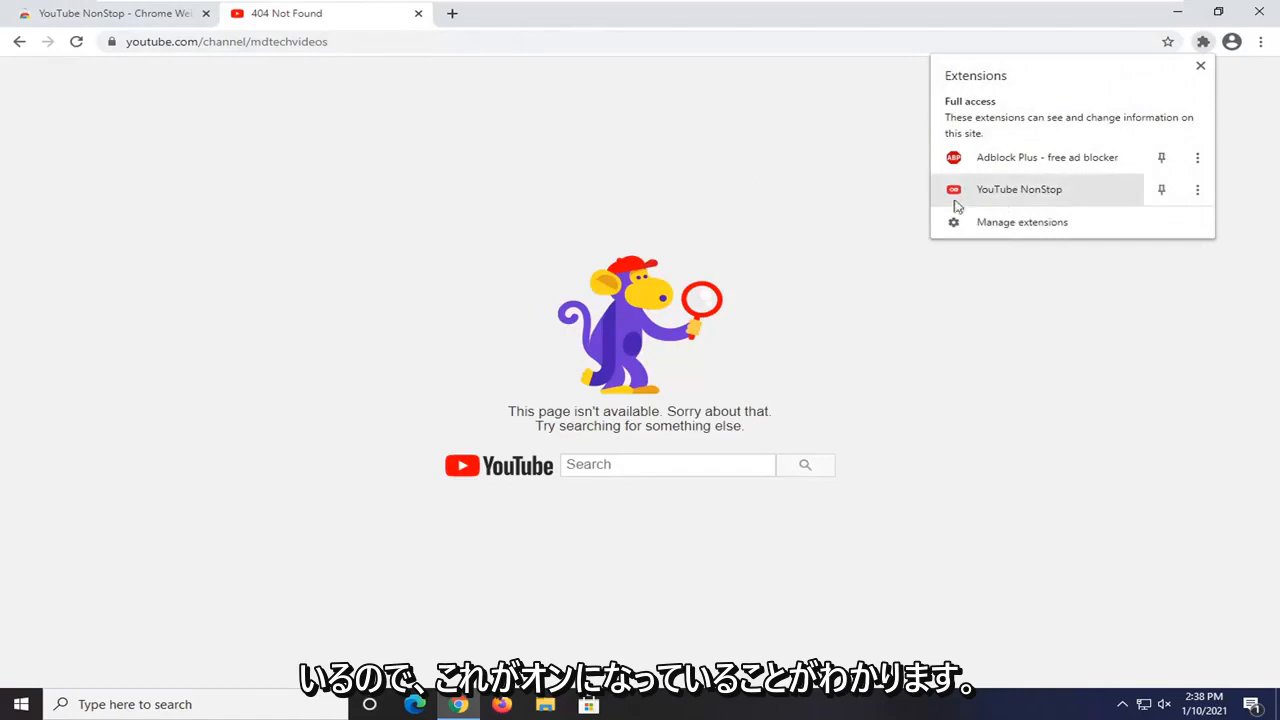
left_click(1200, 66)
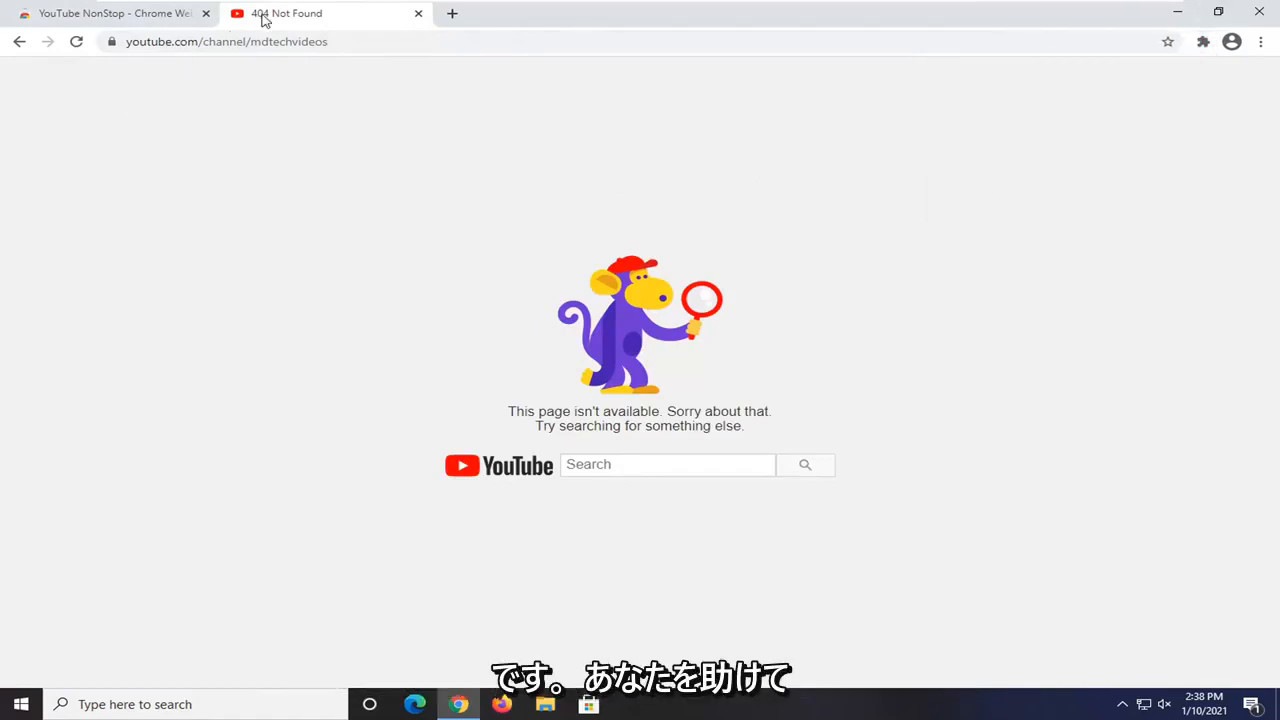
left_click(418, 12)
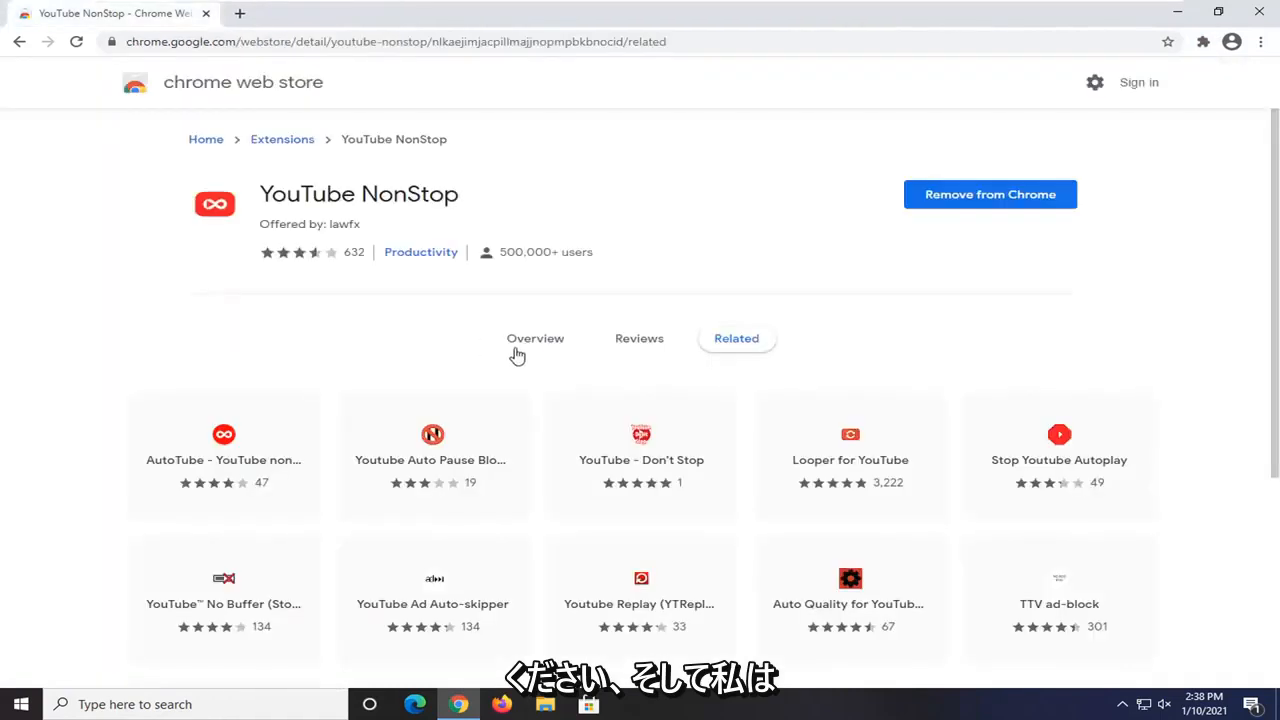